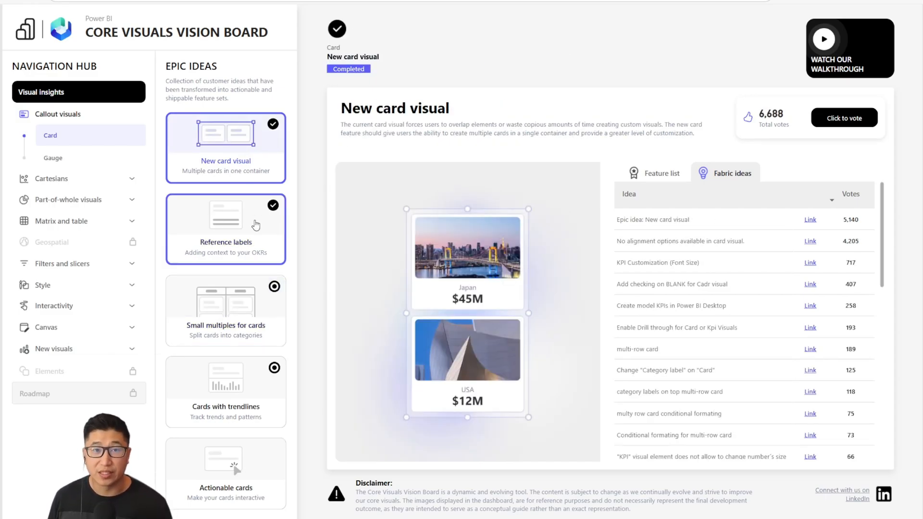
View Small multiples, Cards with trendlines and Actionable cards, then show Cartesian label ideas
left_click(226, 309)
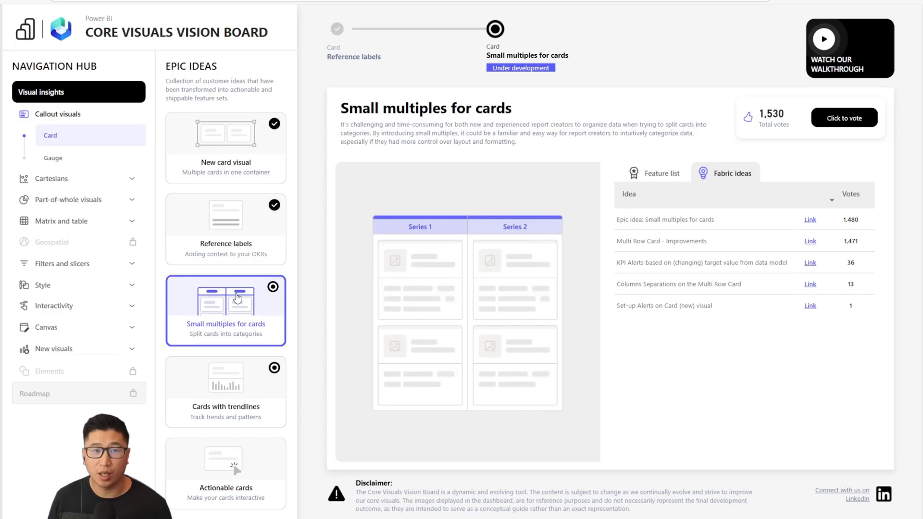
left_click(225, 377)
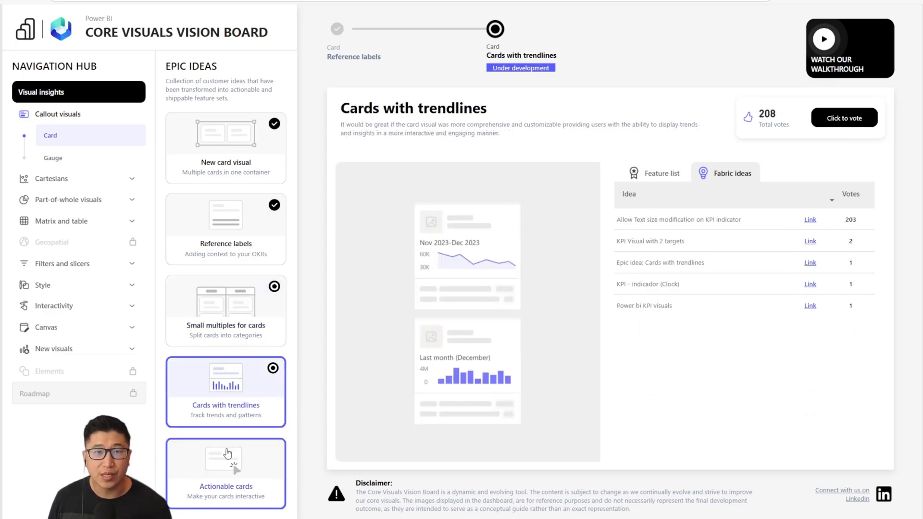
left_click(225, 471)
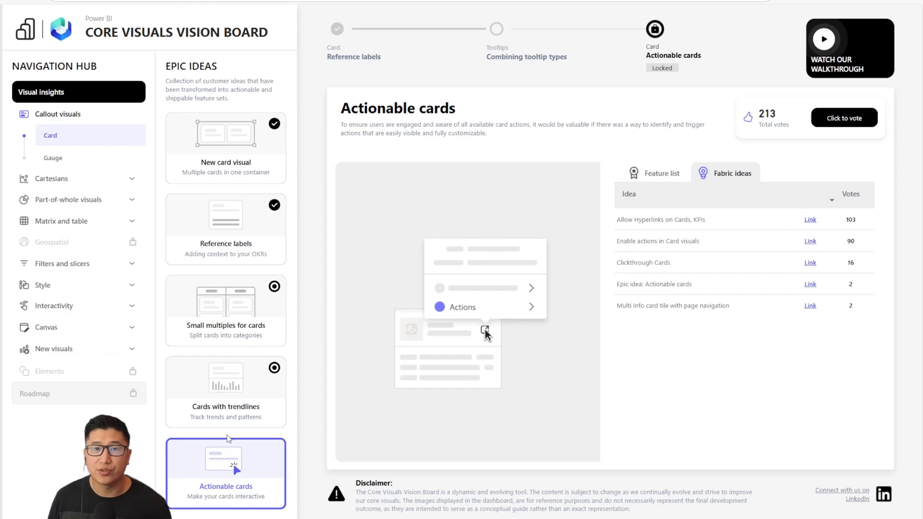
left_click(225, 310)
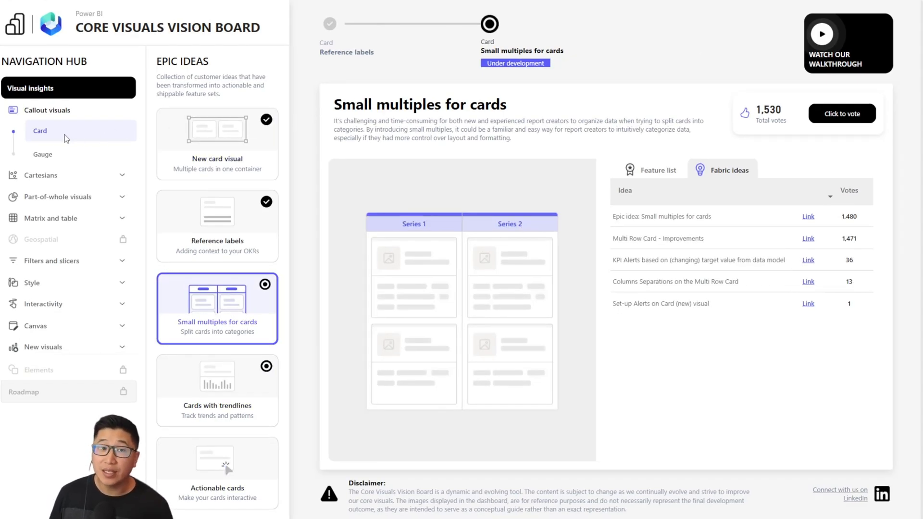
left_click(42, 154)
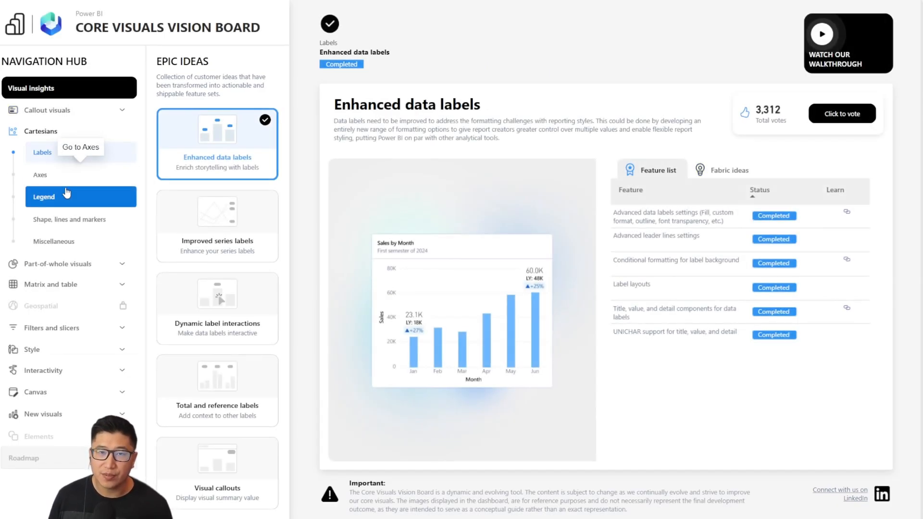
mouse_move(68, 219)
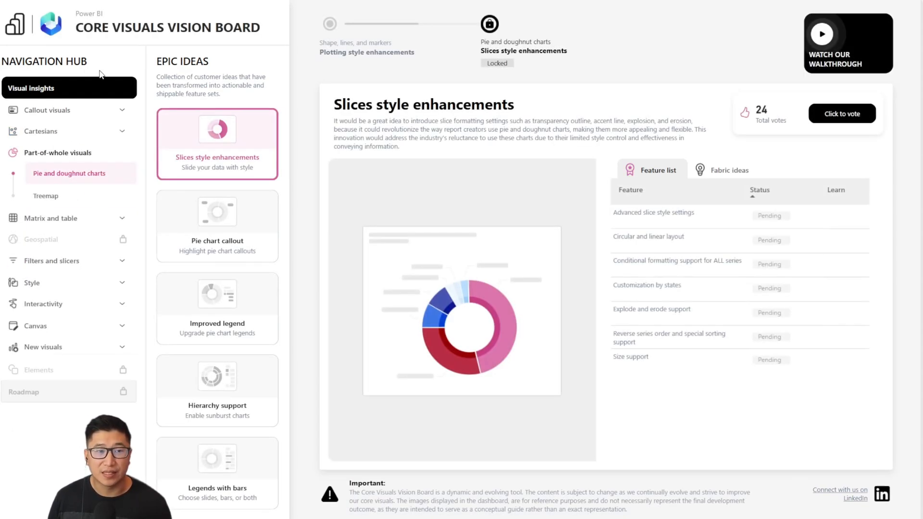
mouse_move(793, 66)
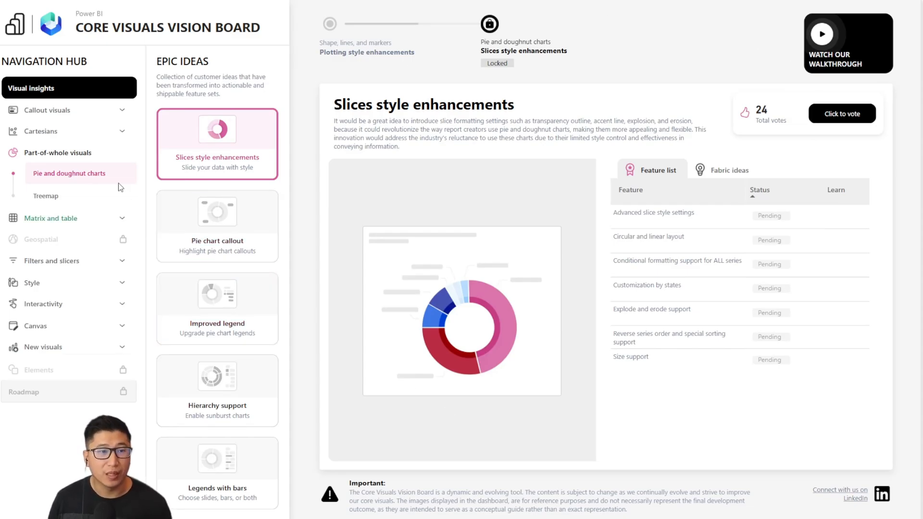
Show the Matrix and table page with the locked Advanced tabular styles idea
left_click(217, 226)
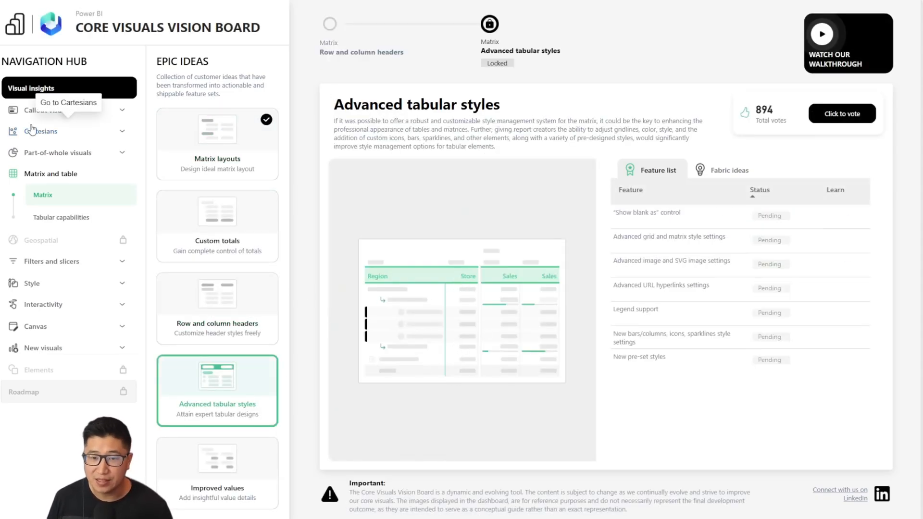
View Improved series labels, Dynamic label interactions, Visual callouts, and Total and reference labels
left_click(42, 131)
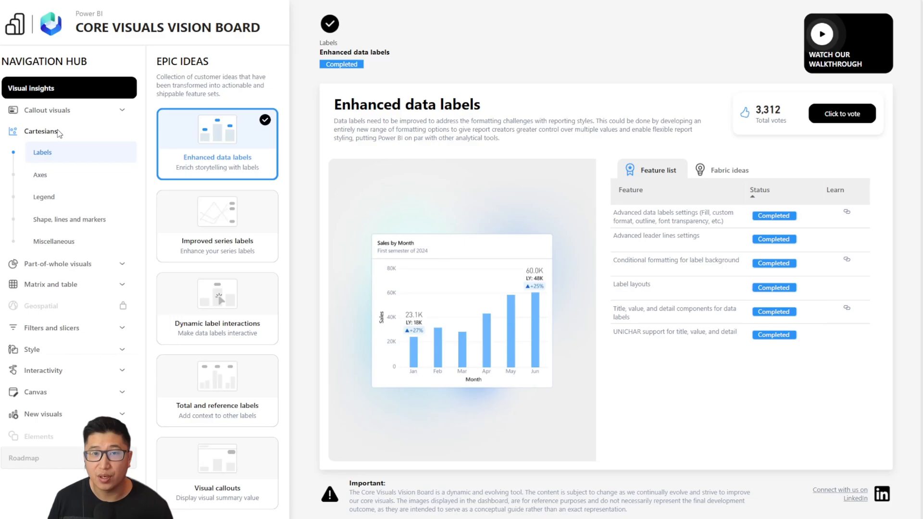
mouse_move(315, 374)
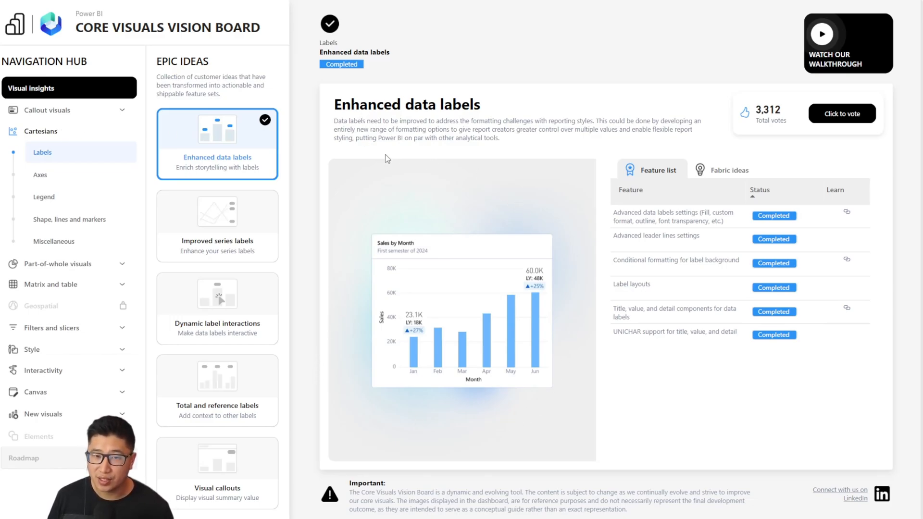
left_click(217, 226)
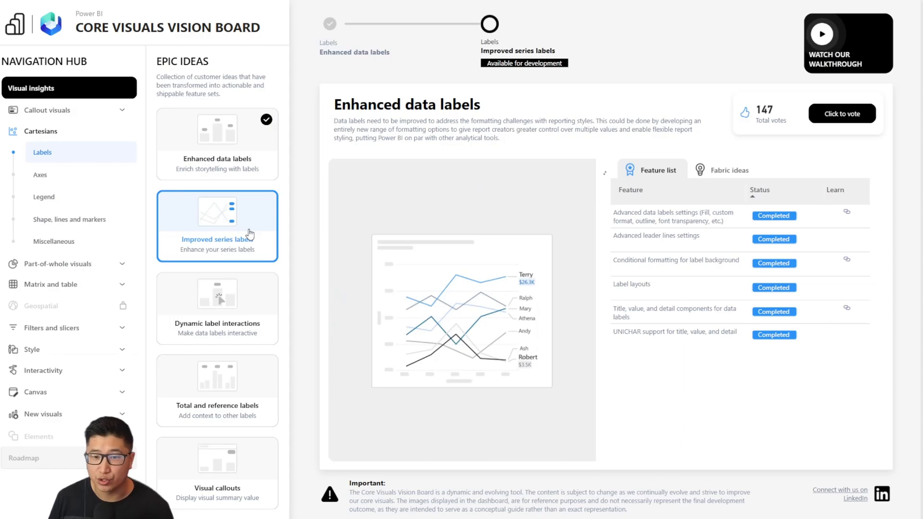
left_click(217, 226)
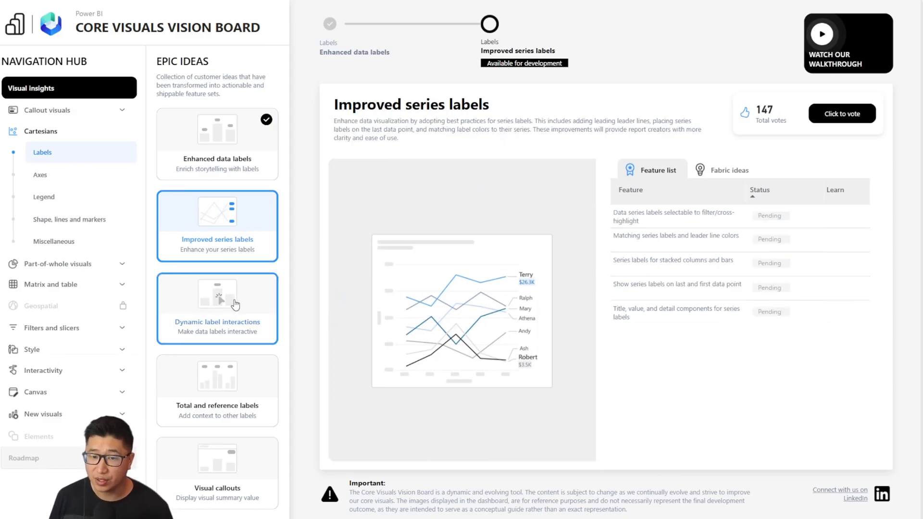
left_click(216, 307)
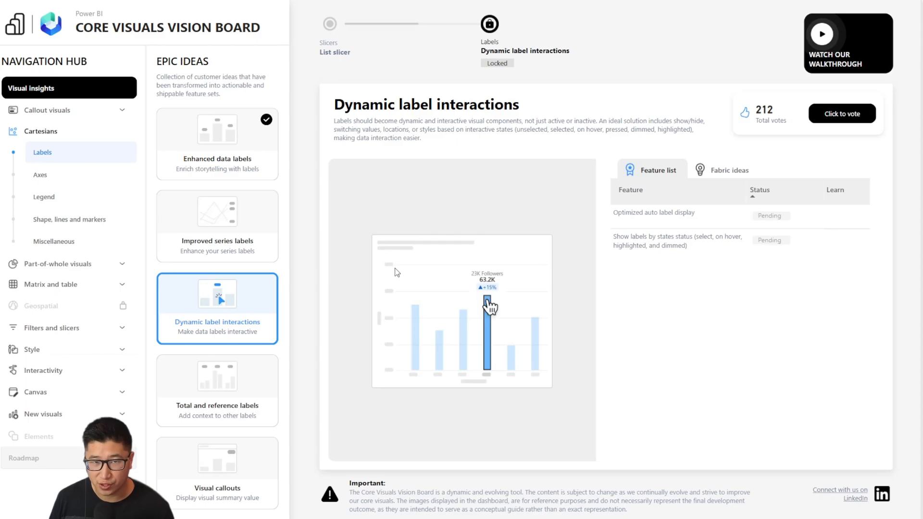
left_click(217, 473)
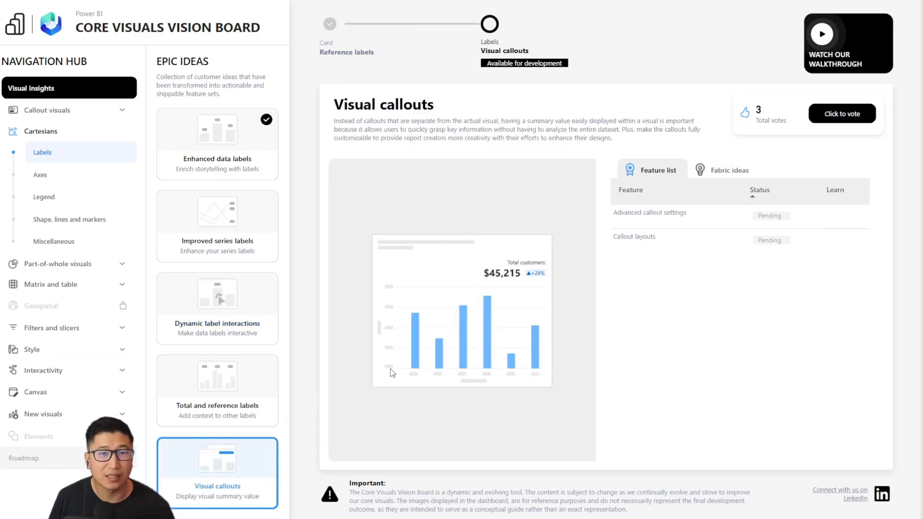
left_click(217, 390)
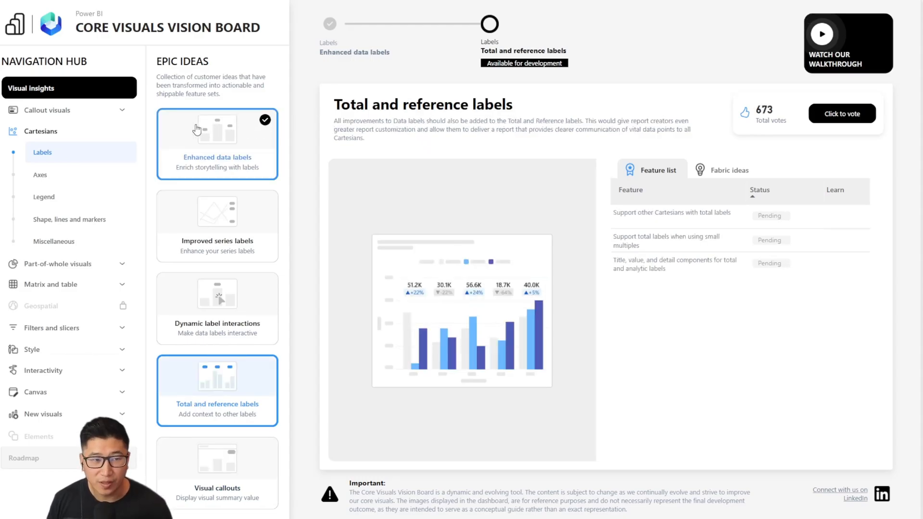
mouse_move(76, 175)
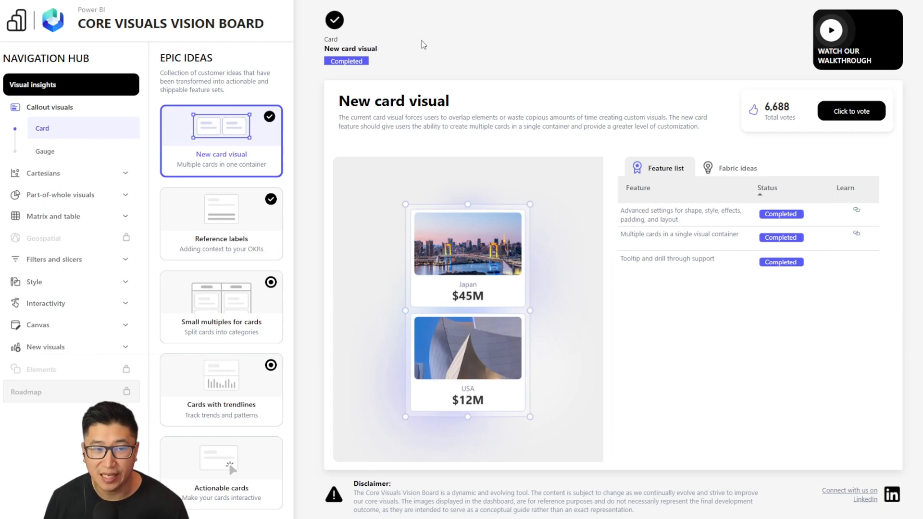
mouse_move(66, 88)
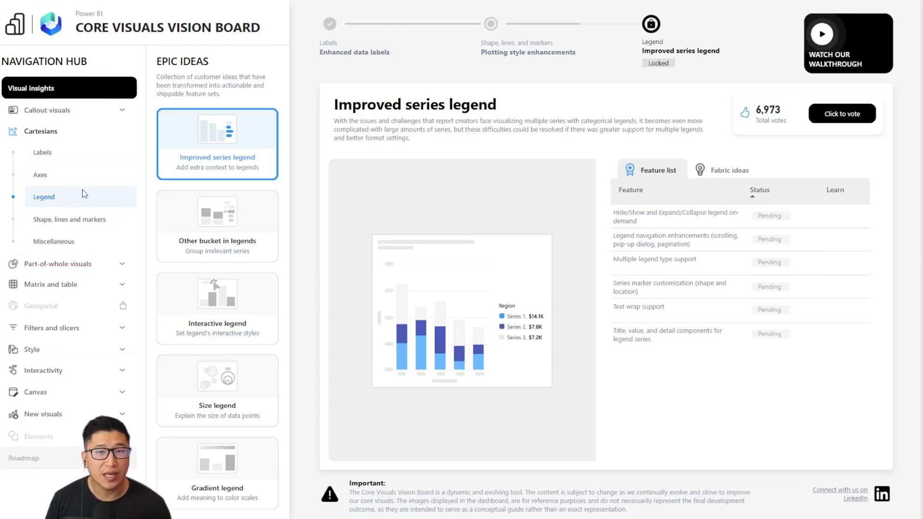
mouse_move(81, 152)
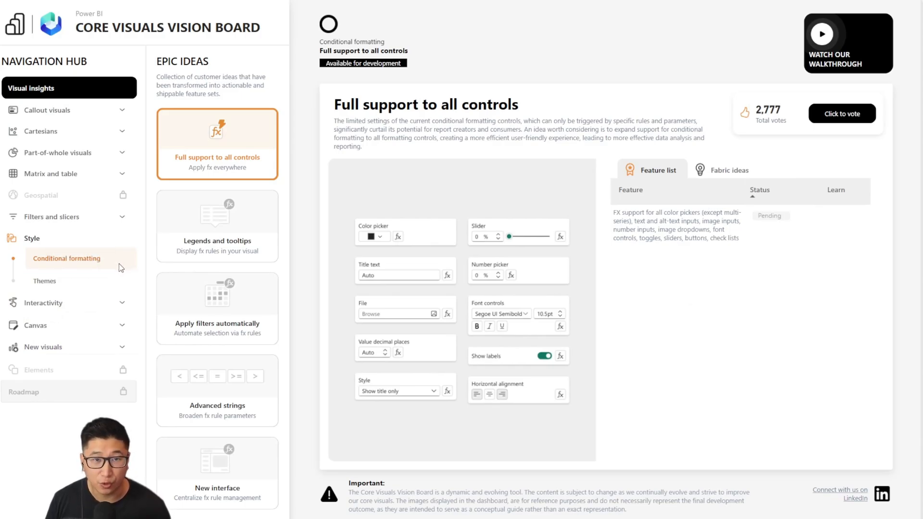
mouse_move(48, 110)
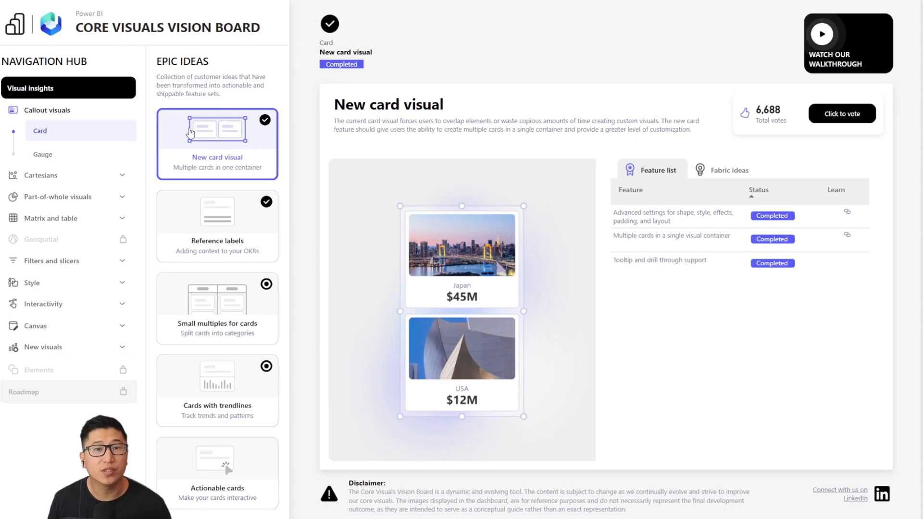
mouse_move(191, 133)
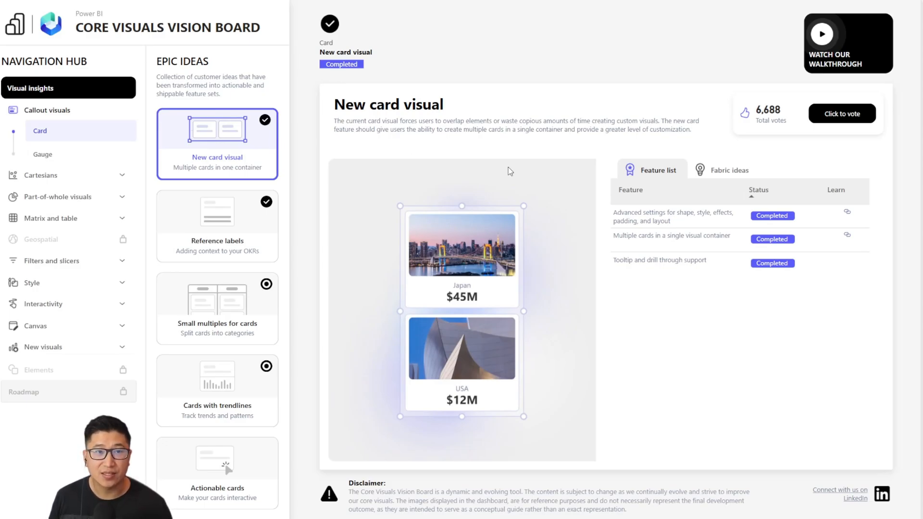
left_click(217, 226)
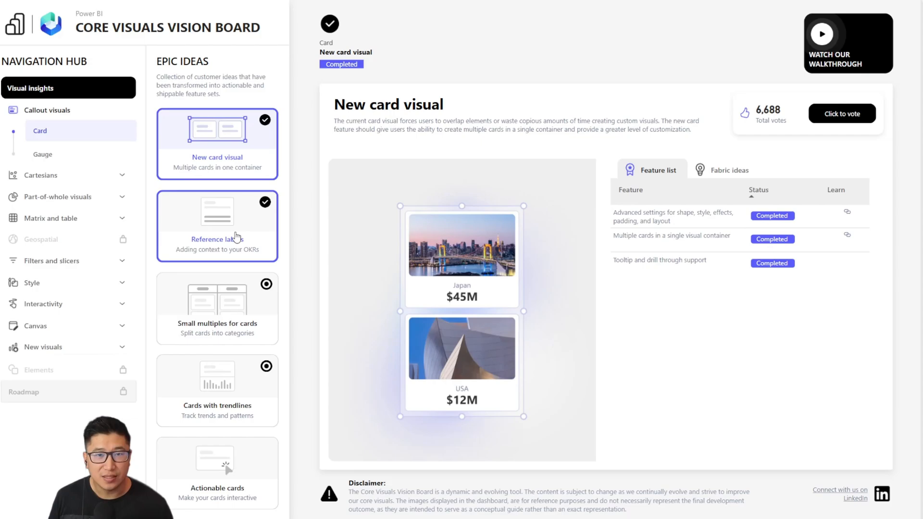
left_click(217, 308)
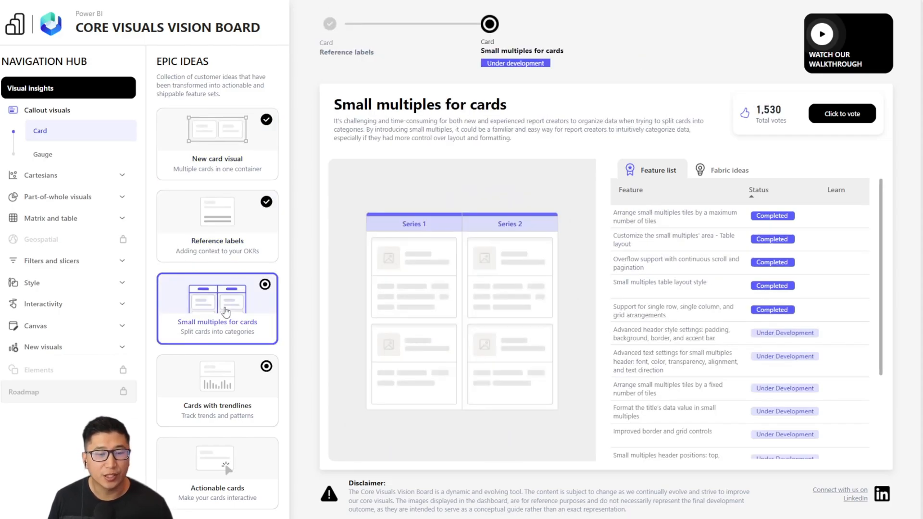
left_click(217, 377)
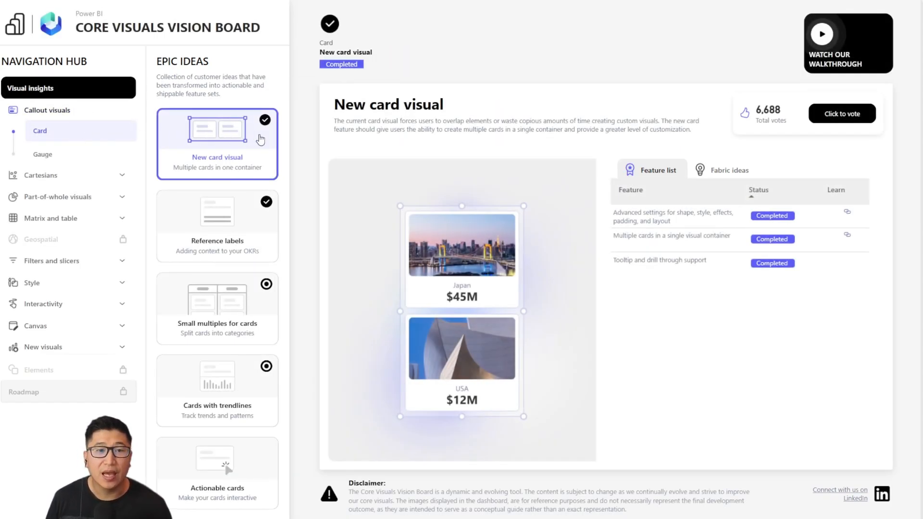
Select the New card visual epic idea tile under Card
left_click(217, 225)
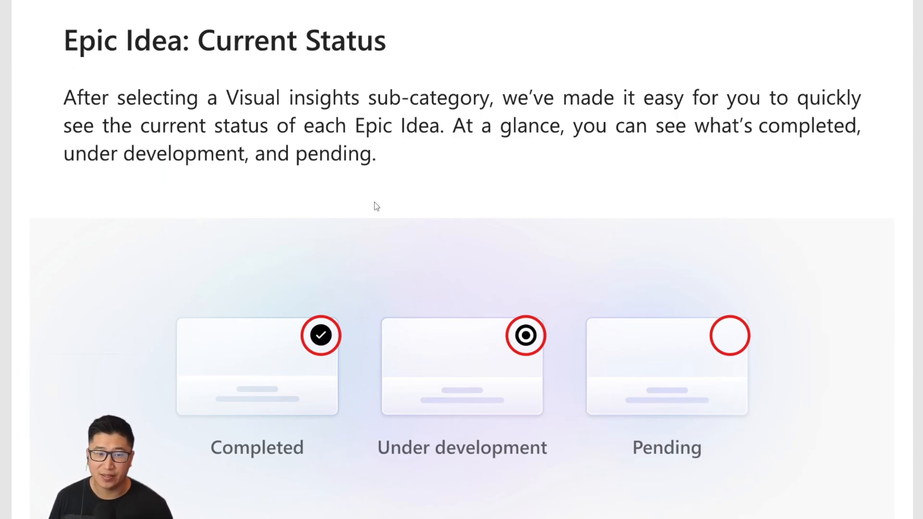
mouse_move(530, 353)
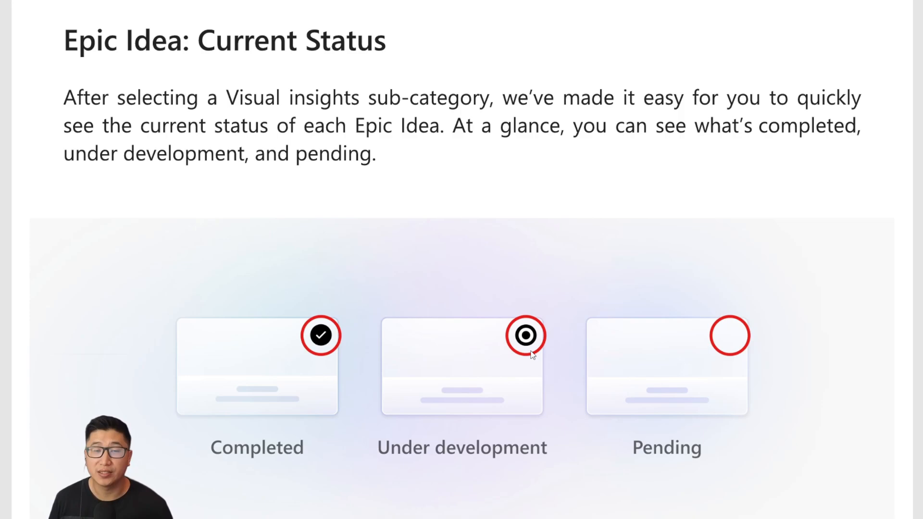
mouse_move(723, 347)
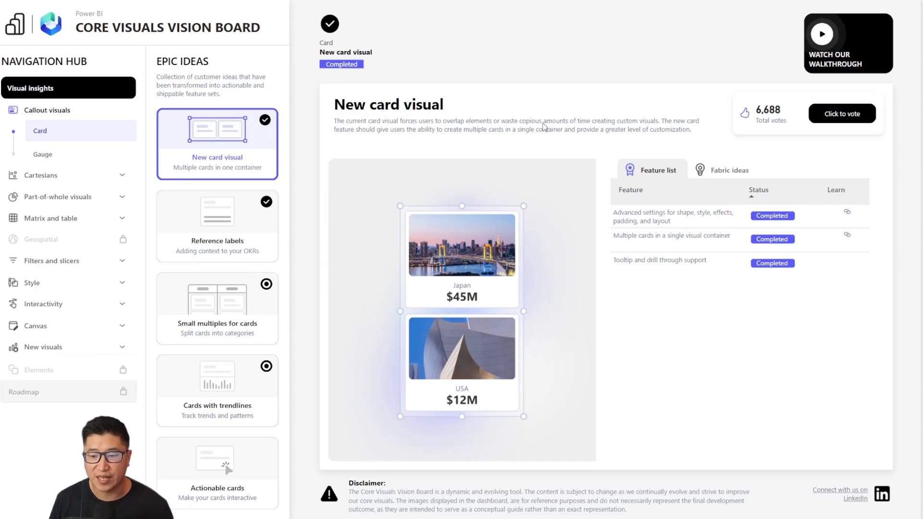
mouse_move(398, 89)
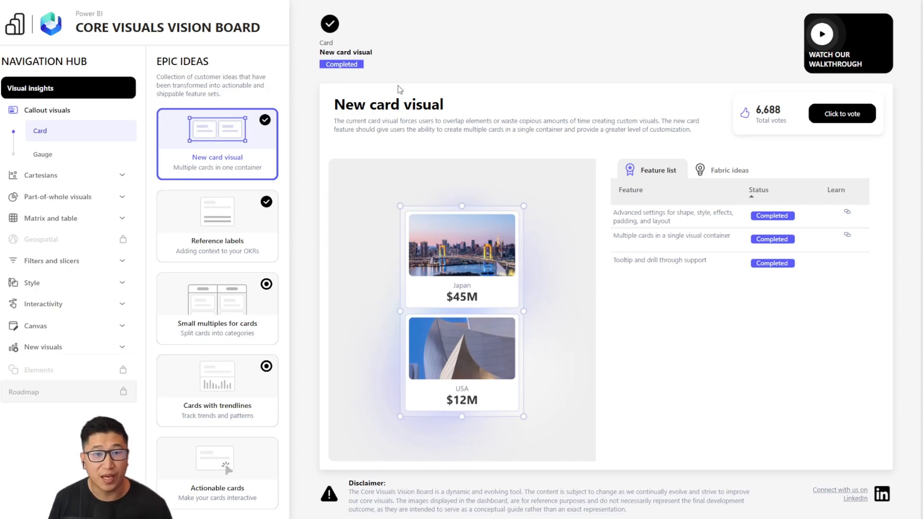
mouse_move(496, 99)
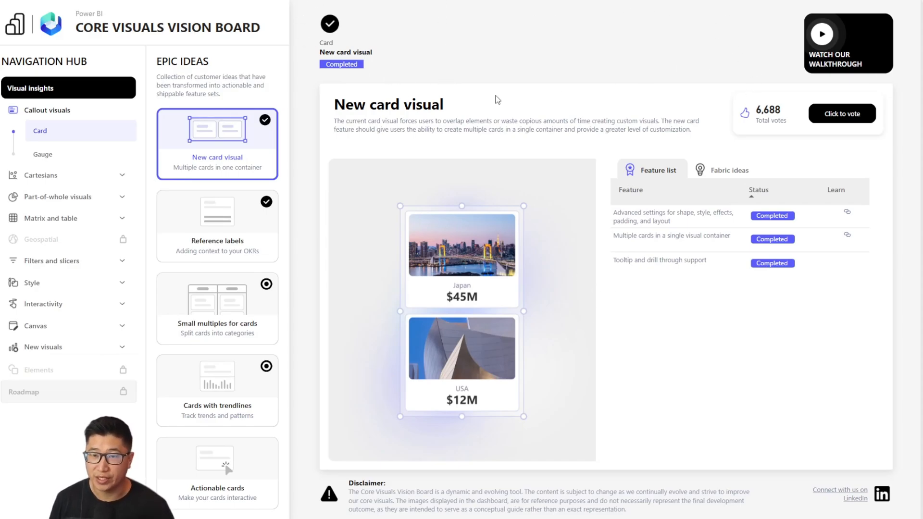
Open the Reference labels epic idea, then Small multiples for cards
left_click(217, 225)
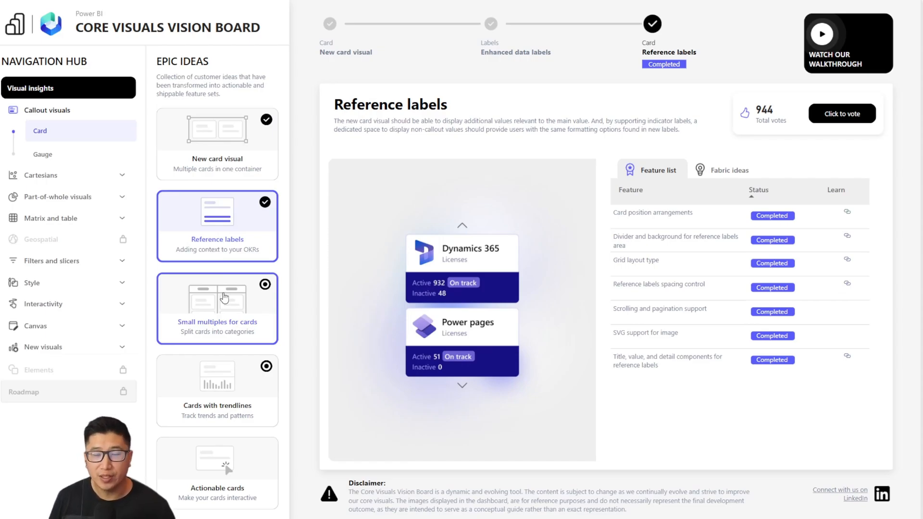
left_click(217, 307)
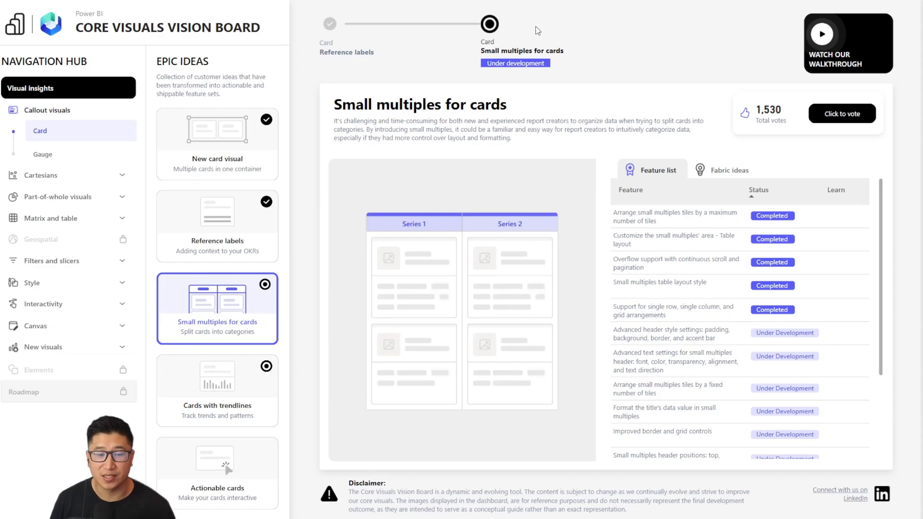
mouse_move(369, 122)
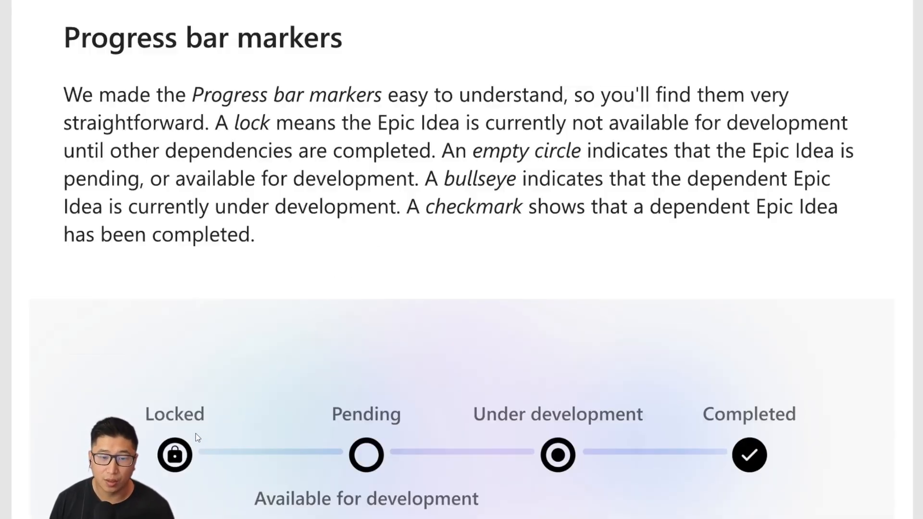
mouse_move(559, 439)
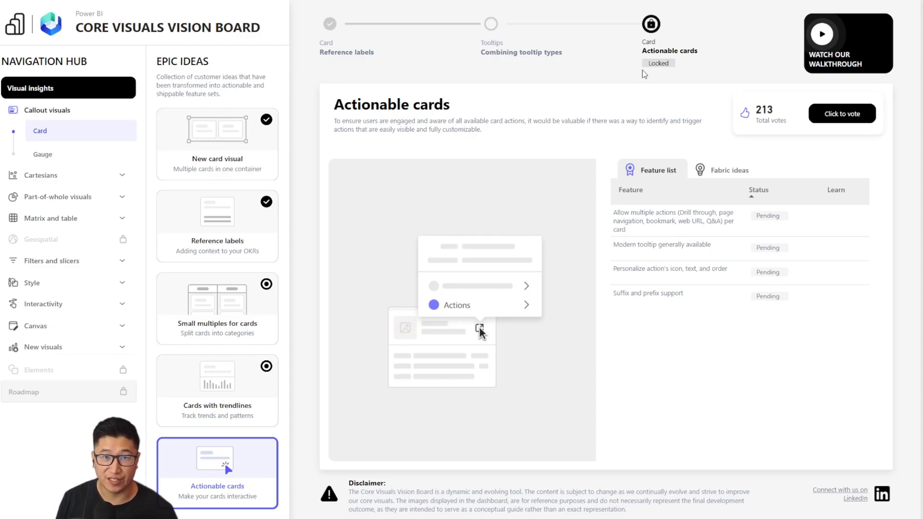
mouse_move(352, 34)
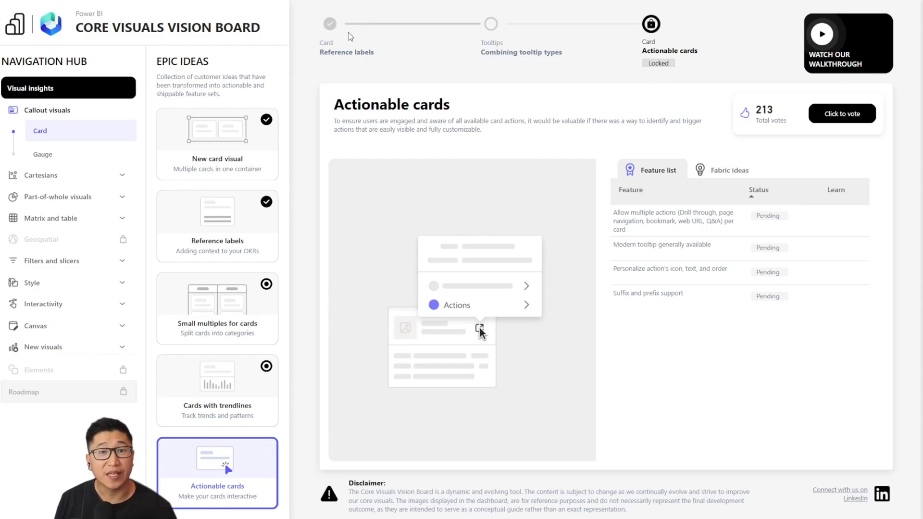
mouse_move(684, 34)
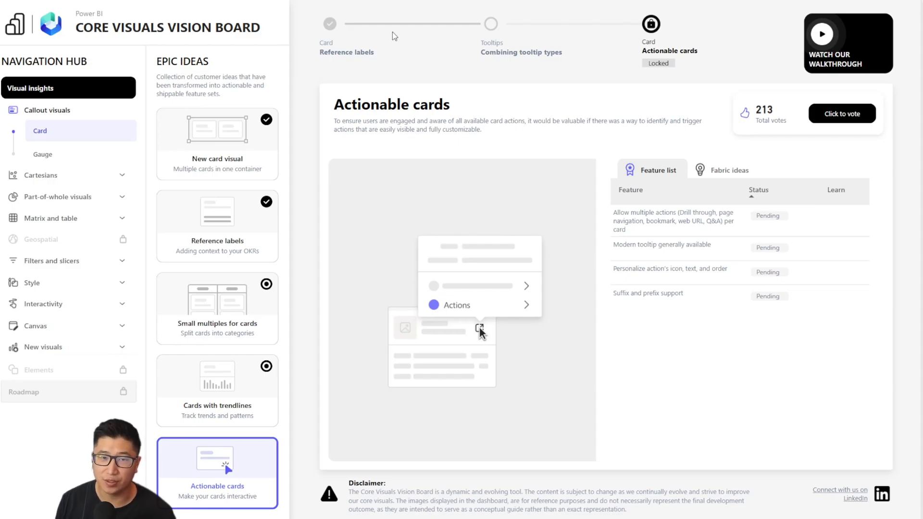
mouse_move(481, 36)
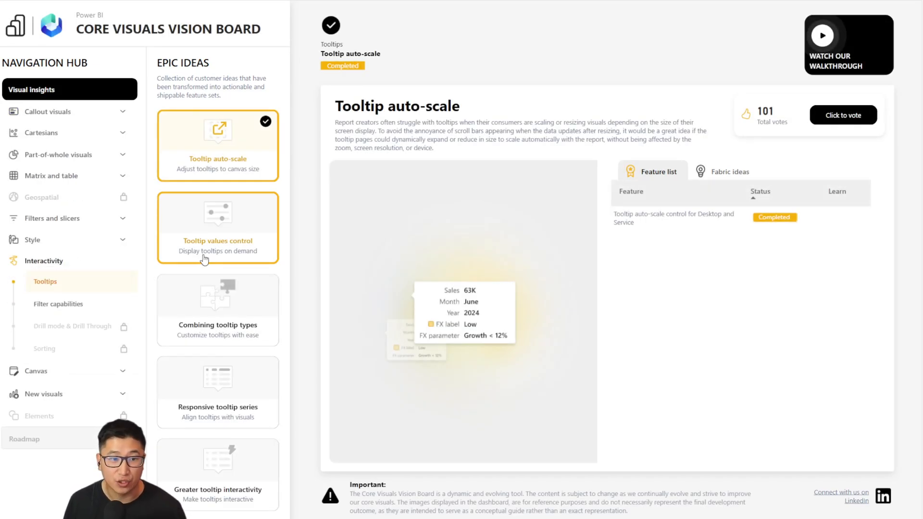
Open Combining tooltip types, then jump to its Tooltip values control dependency
left_click(218, 309)
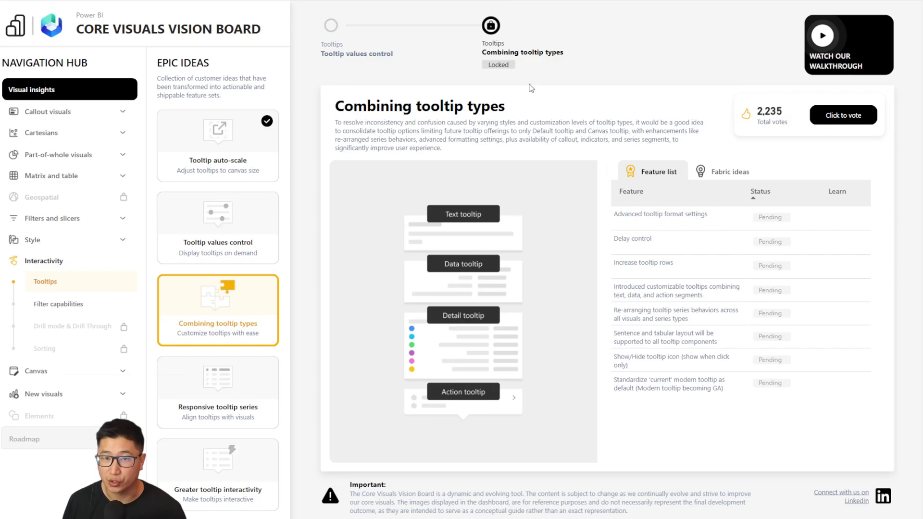
mouse_move(529, 88)
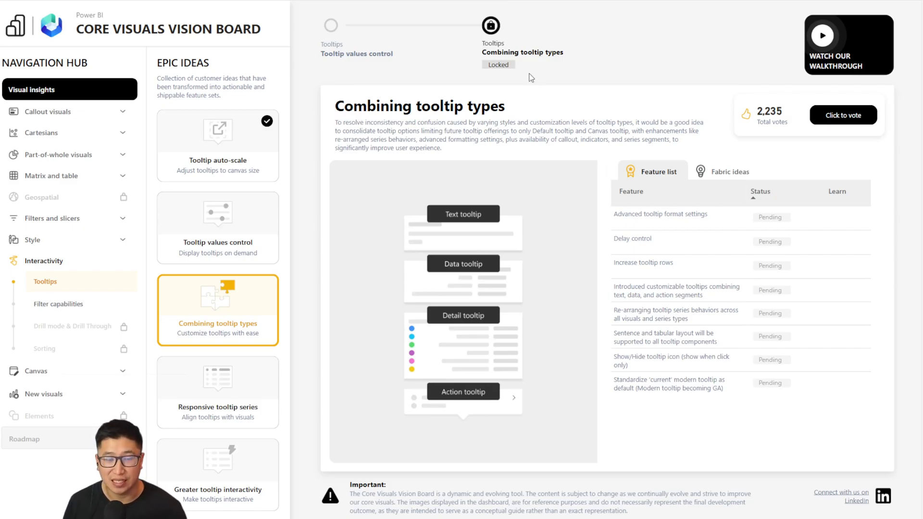
mouse_move(362, 65)
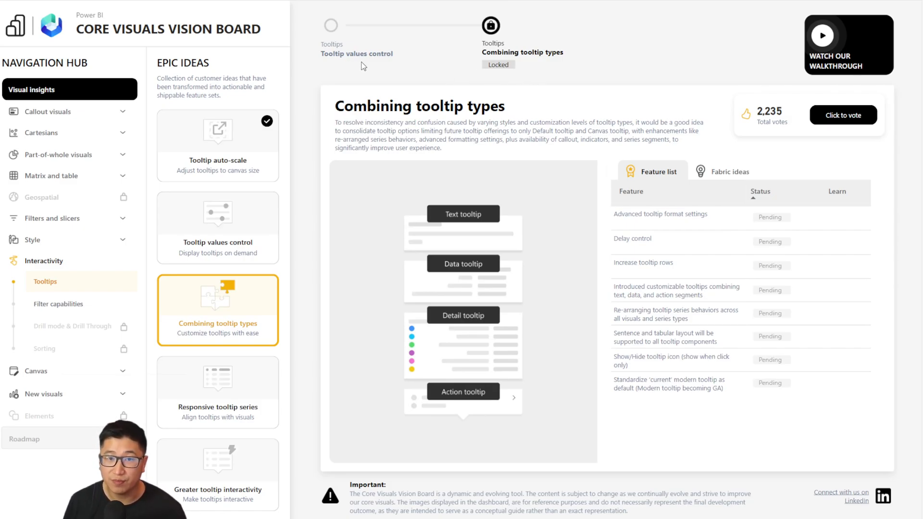
mouse_move(289, 205)
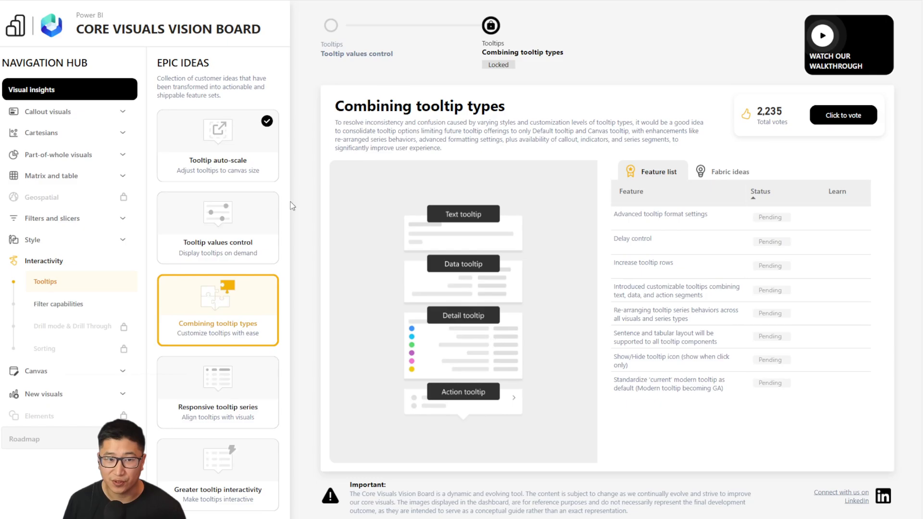
left_click(217, 228)
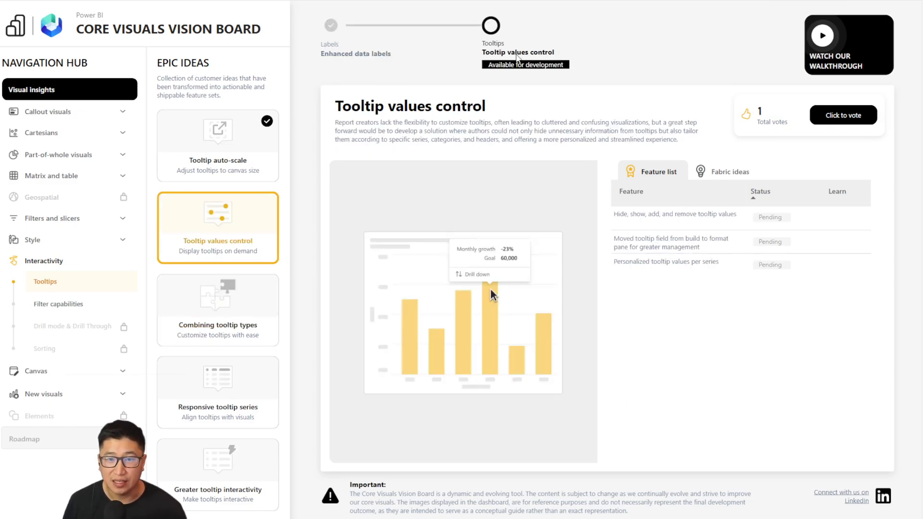
mouse_move(563, 75)
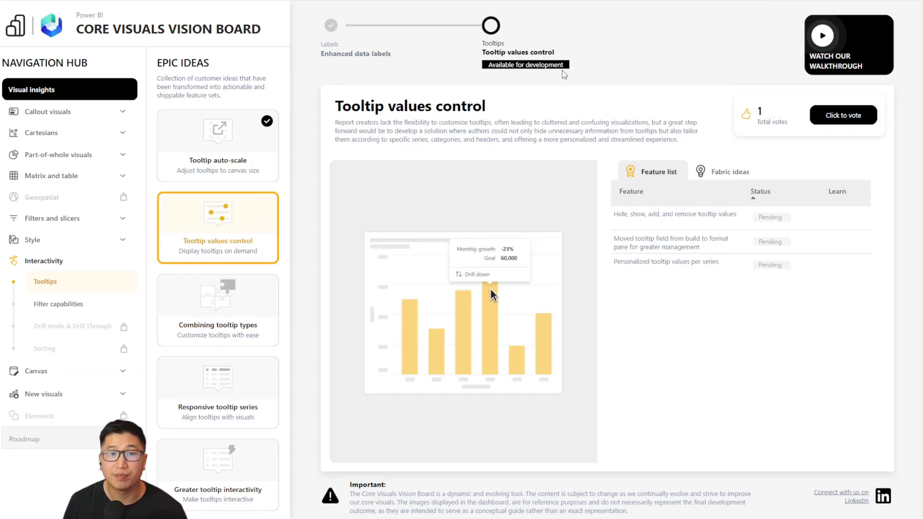
mouse_move(259, 213)
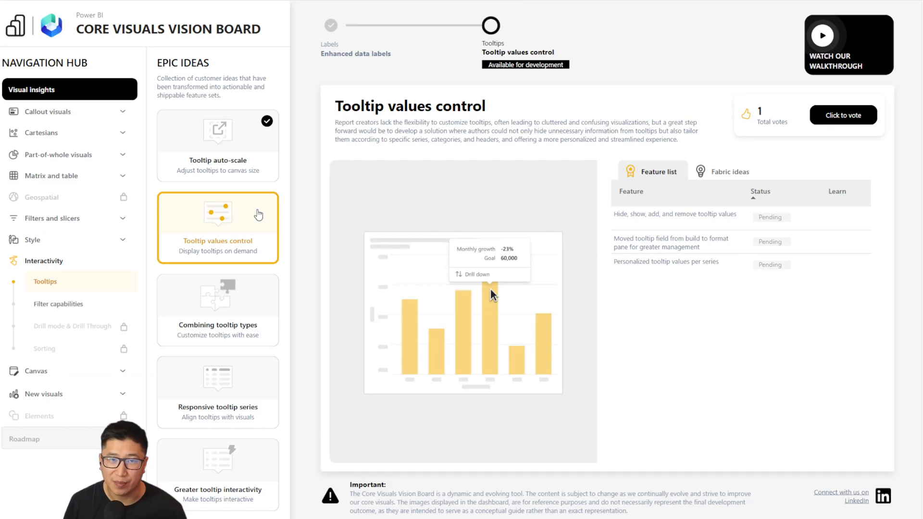
mouse_move(552, 78)
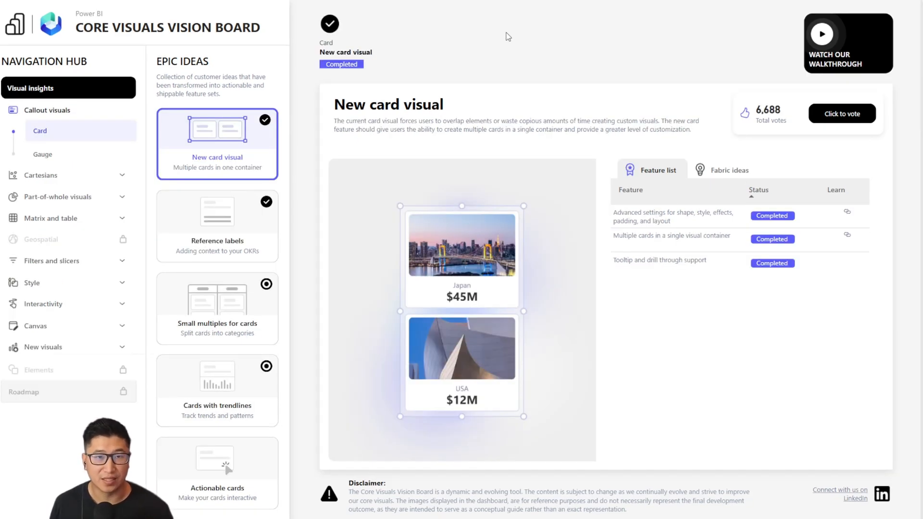
mouse_move(837, 174)
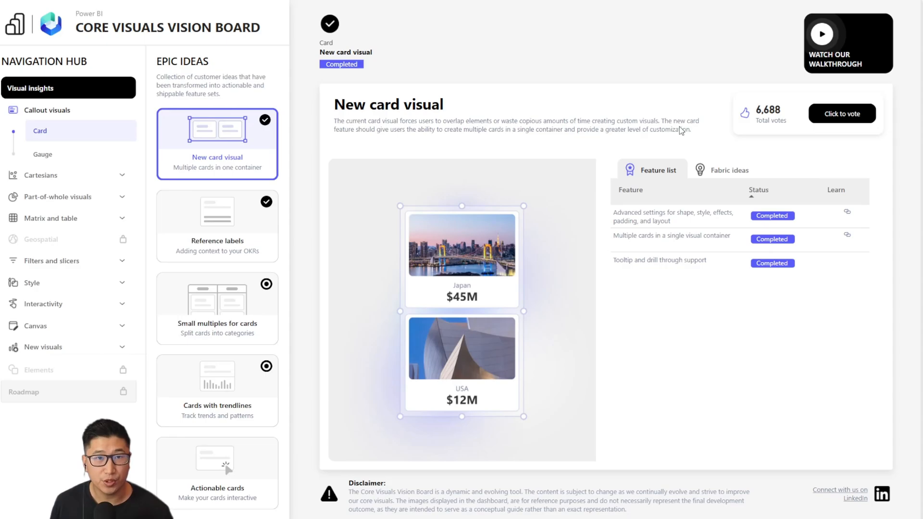
mouse_move(527, 232)
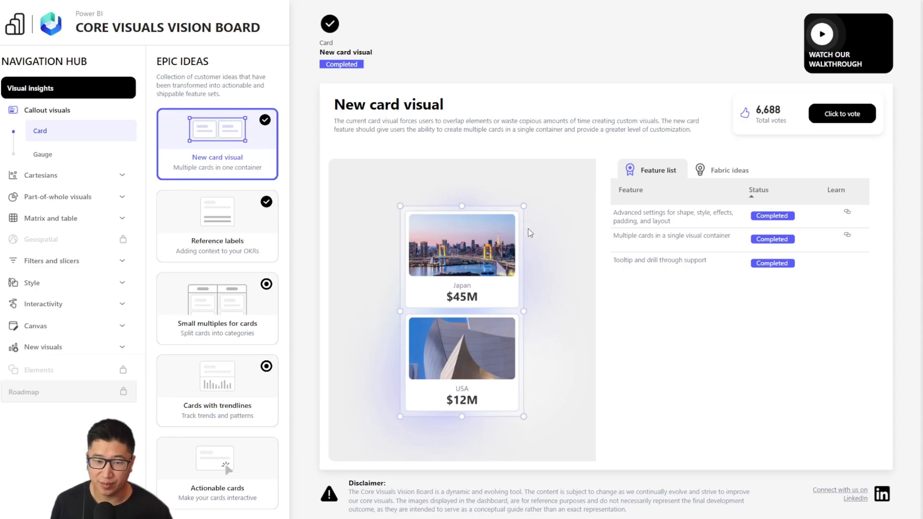
mouse_move(323, 157)
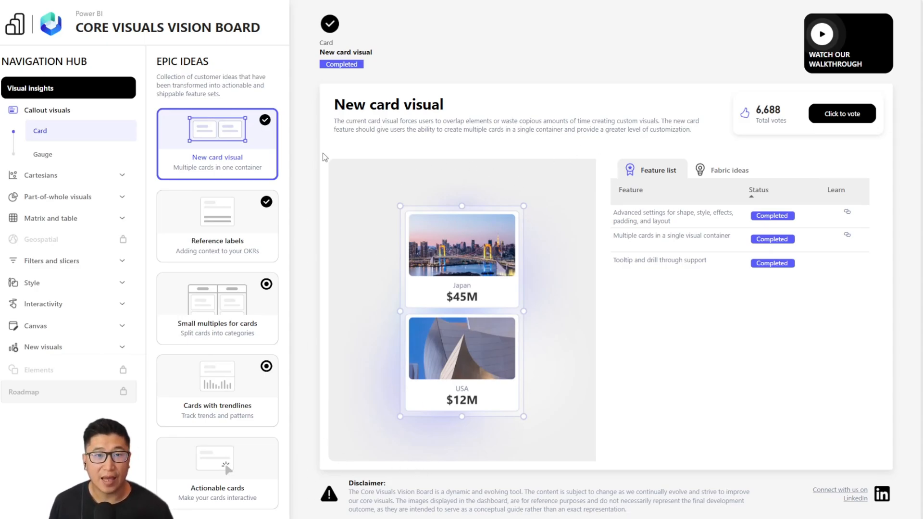
mouse_move(711, 288)
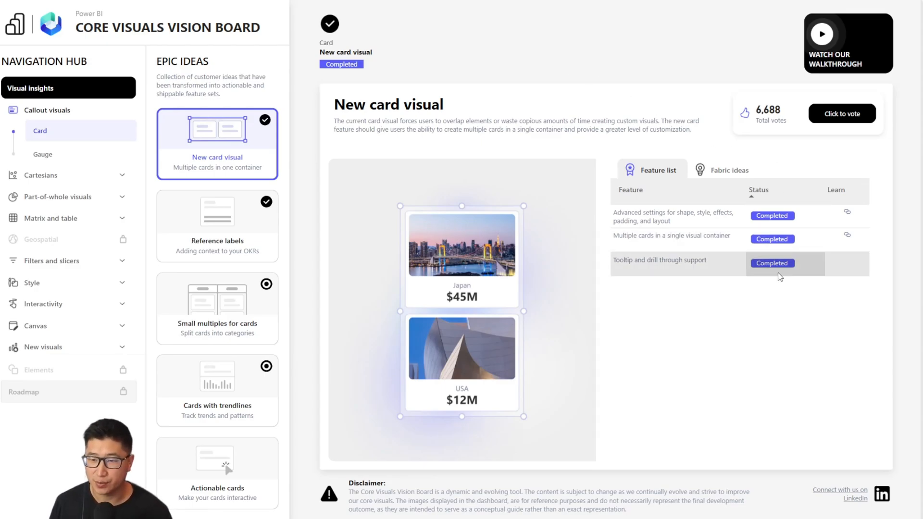
mouse_move(793, 338)
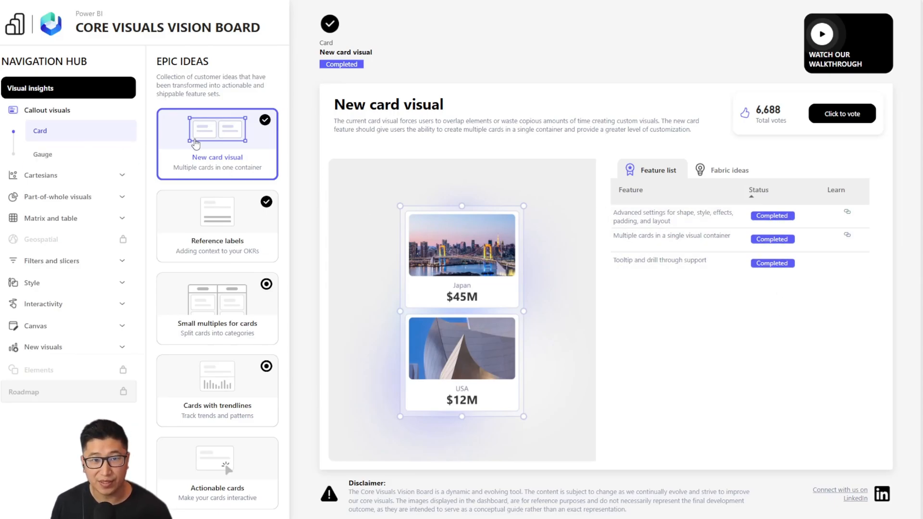
mouse_move(273, 120)
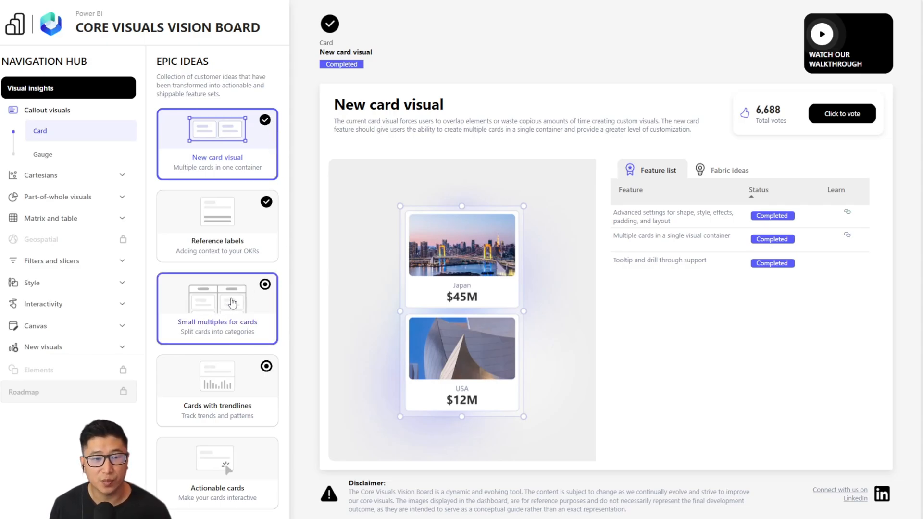
Check Small multiples for cards feature statuses, then open Reference labels
left_click(216, 308)
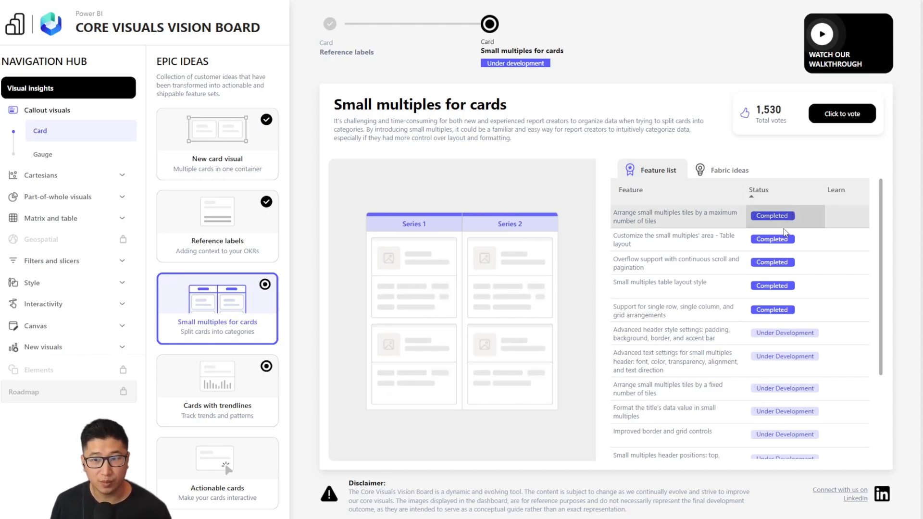
scroll("down", 3)
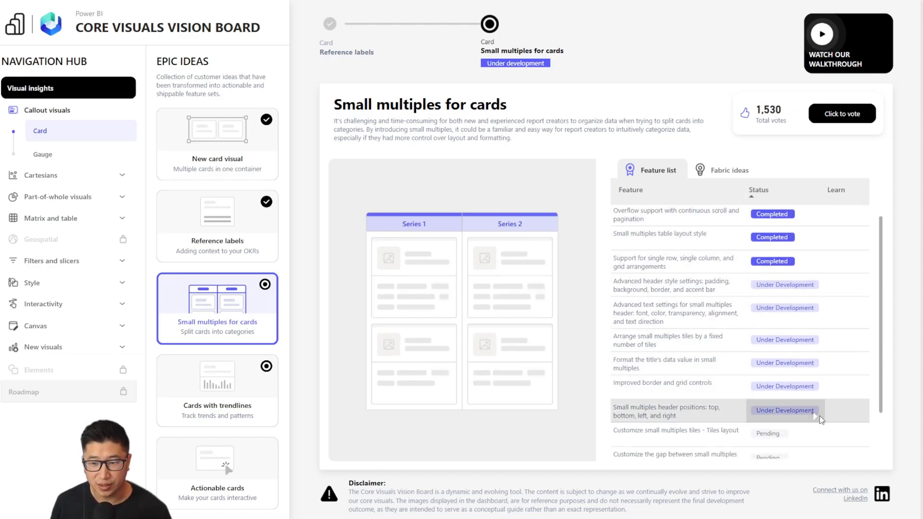
scroll("down", 3)
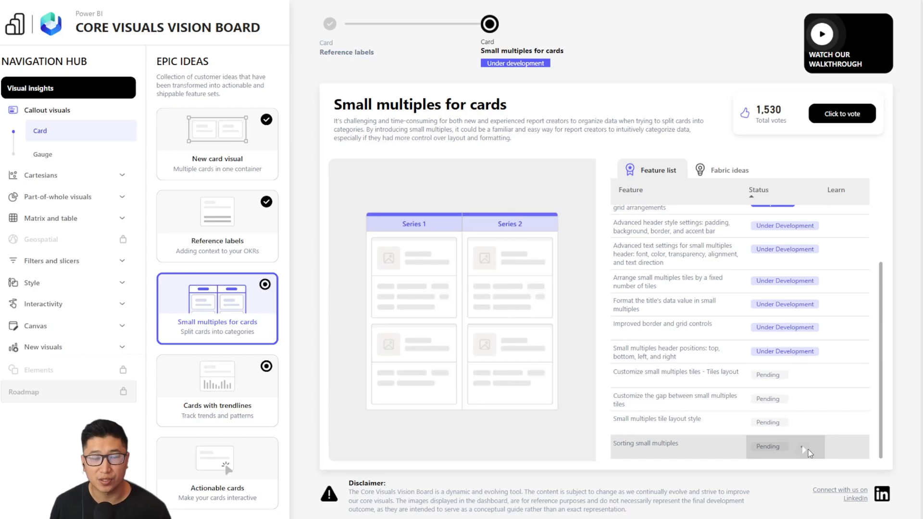
left_click(217, 226)
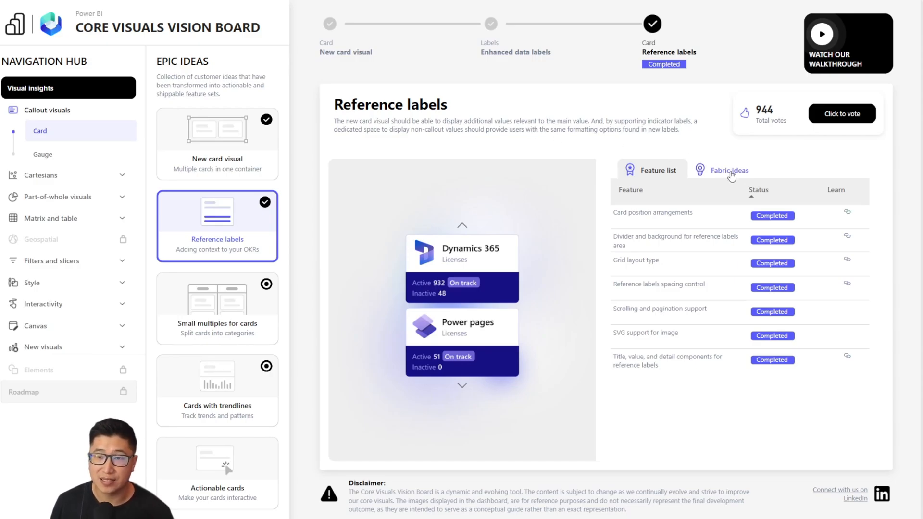
Show Fabric ideas for Reference labels, then switch to Matrix and table ideas
left_click(728, 170)
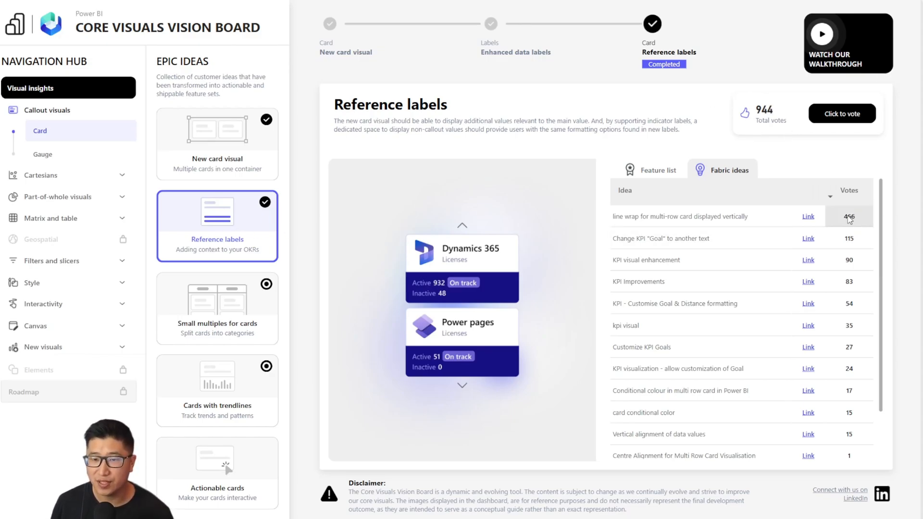
left_click(51, 173)
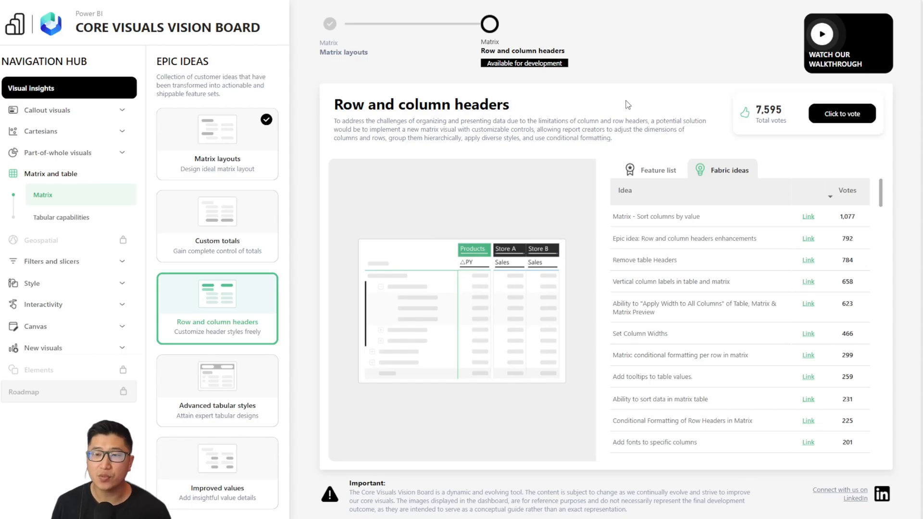
mouse_move(841, 114)
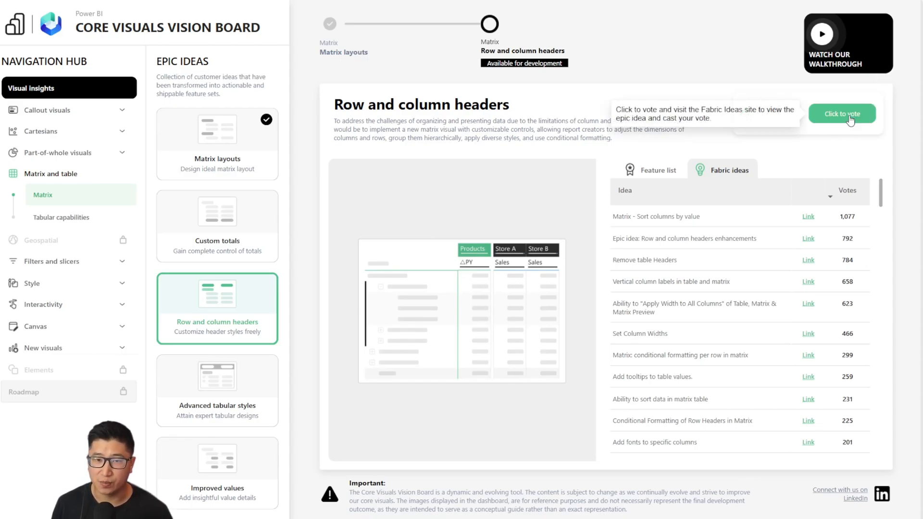
Select Custom totals and open its voting page on Fabric Ideas
left_click(217, 225)
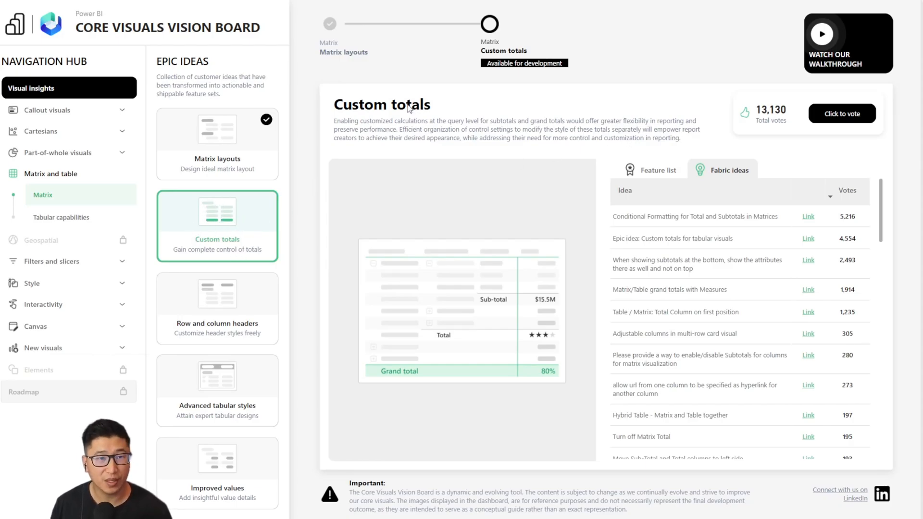
left_click(807, 238)
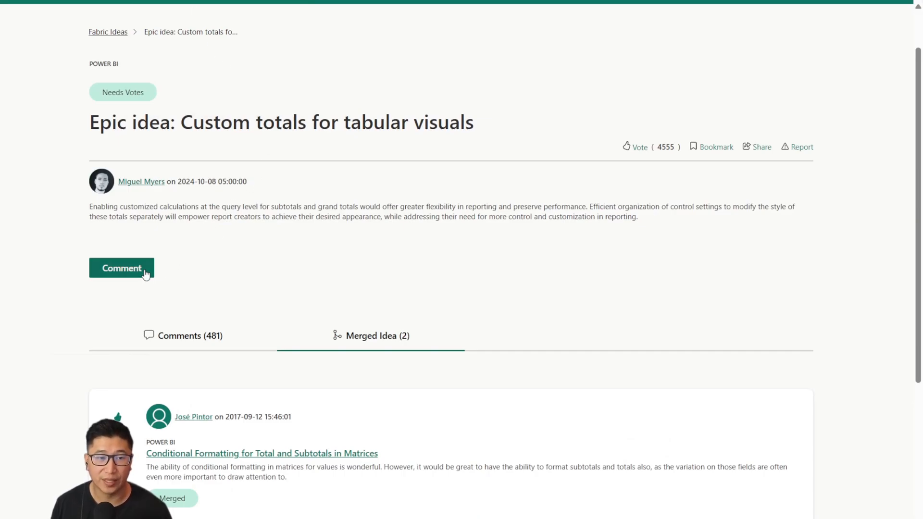
Vote for the Custom totals idea on Fabric Ideas
left_click(121, 268)
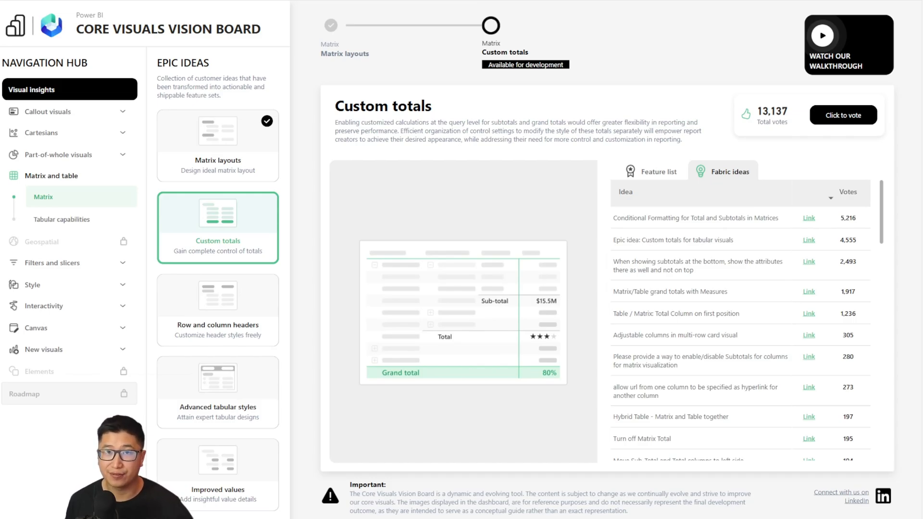
Open the Ribbon enhancements idea under New visuals > Basic to see its completed features
left_click(809, 218)
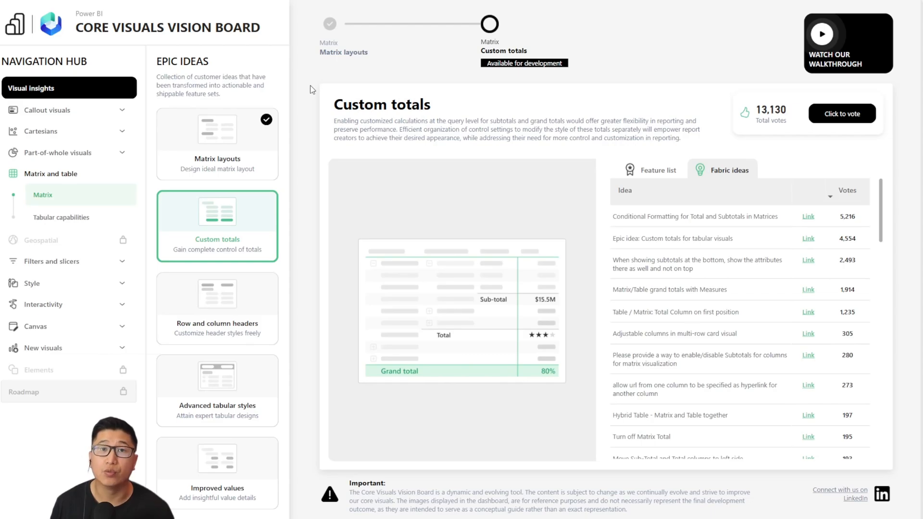
left_click(217, 308)
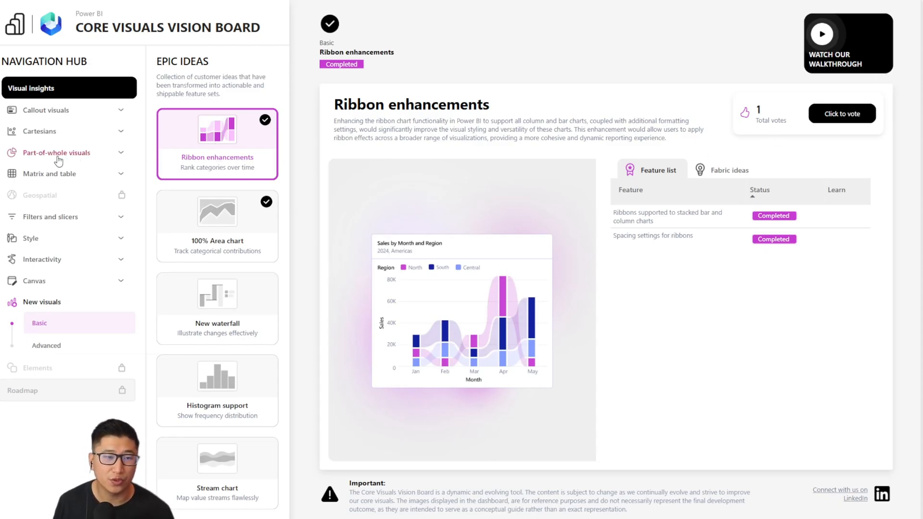
Return to Matrix ideas, view Row and column headers, then open Custom totals
left_click(51, 174)
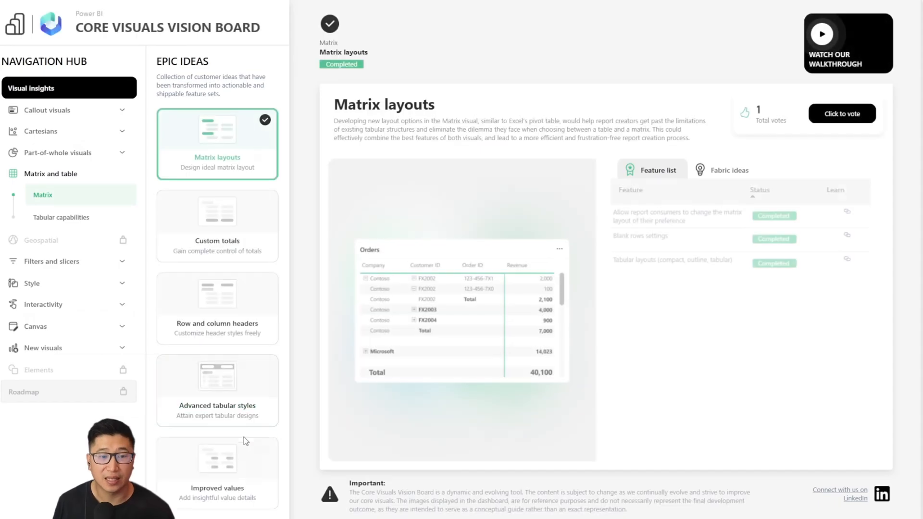
left_click(216, 307)
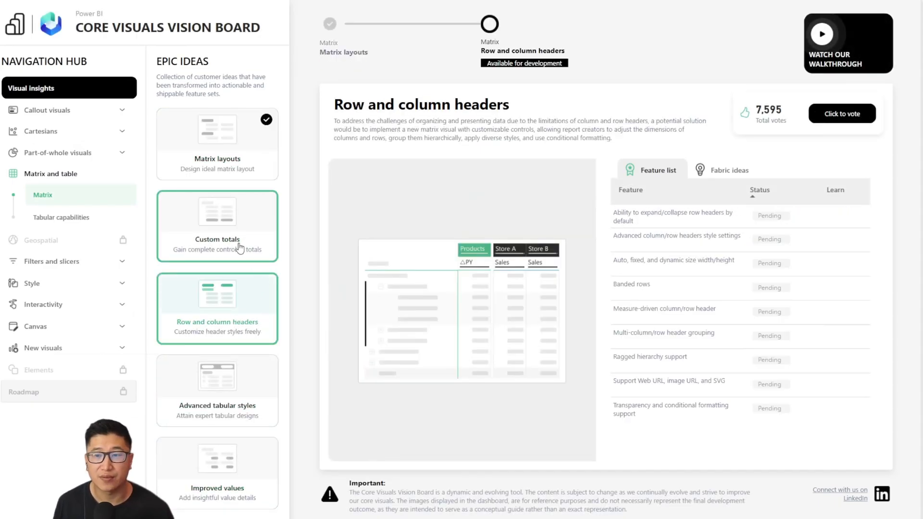
left_click(217, 225)
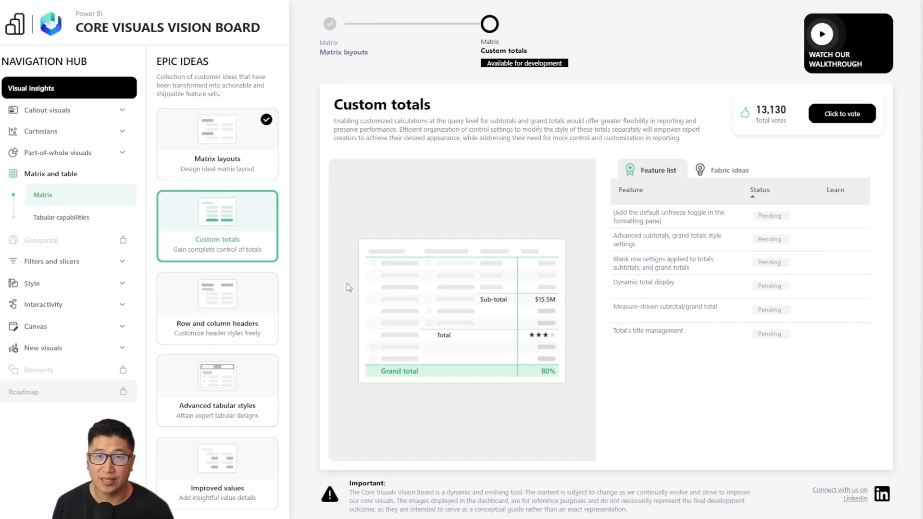
mouse_move(340, 268)
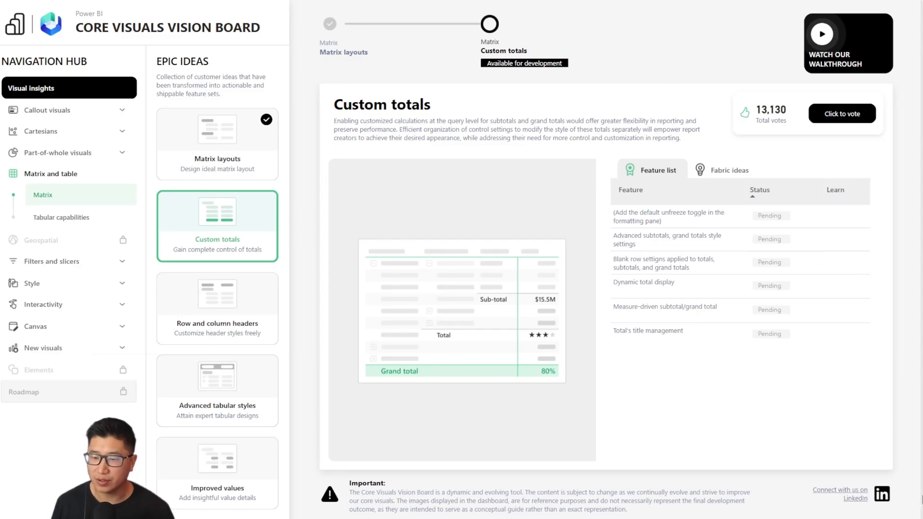
mouse_move(839, 493)
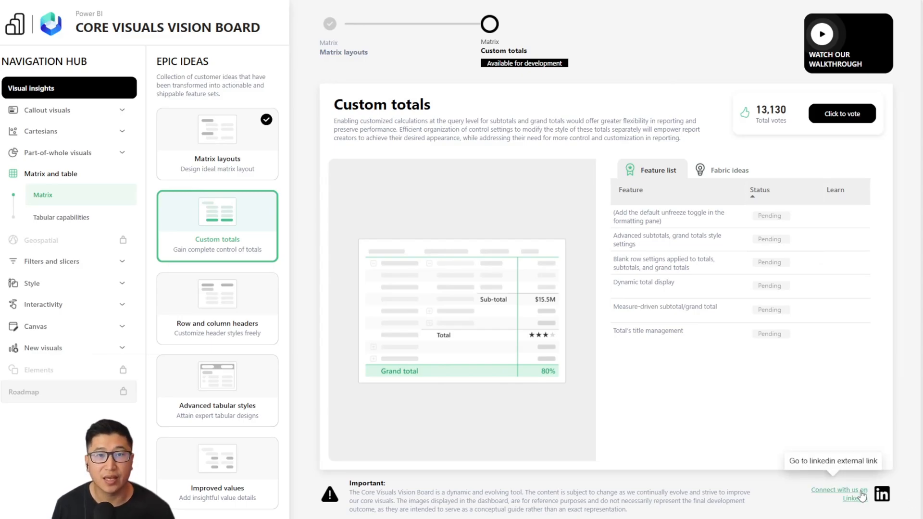
Visit the PBI Core Visuals LinkedIn page and its Text slicer post
left_click(839, 493)
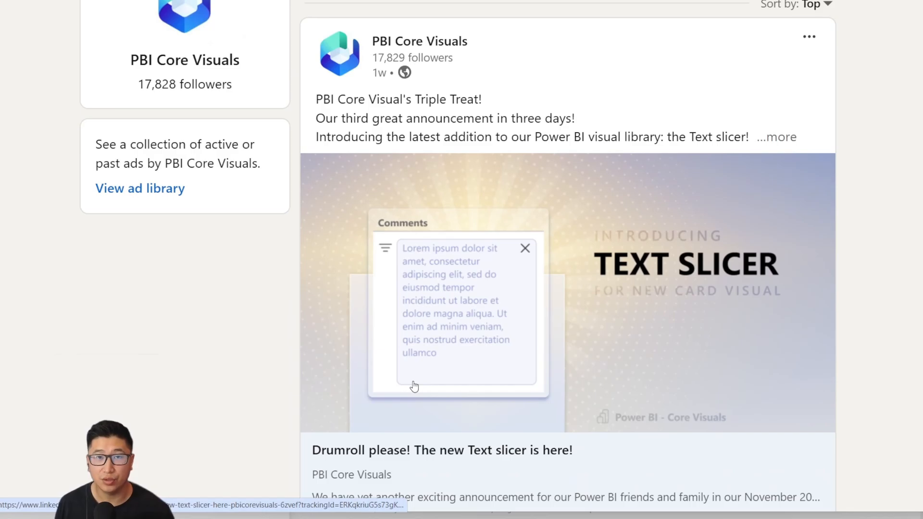
mouse_move(422, 382)
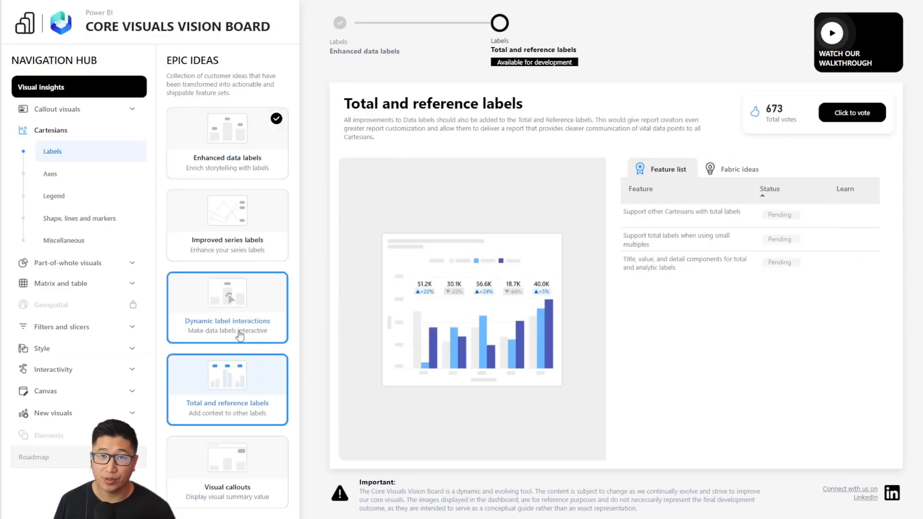
View Dynamic label interactions, then open Visual callouts under Cartesians > Labels
left_click(227, 307)
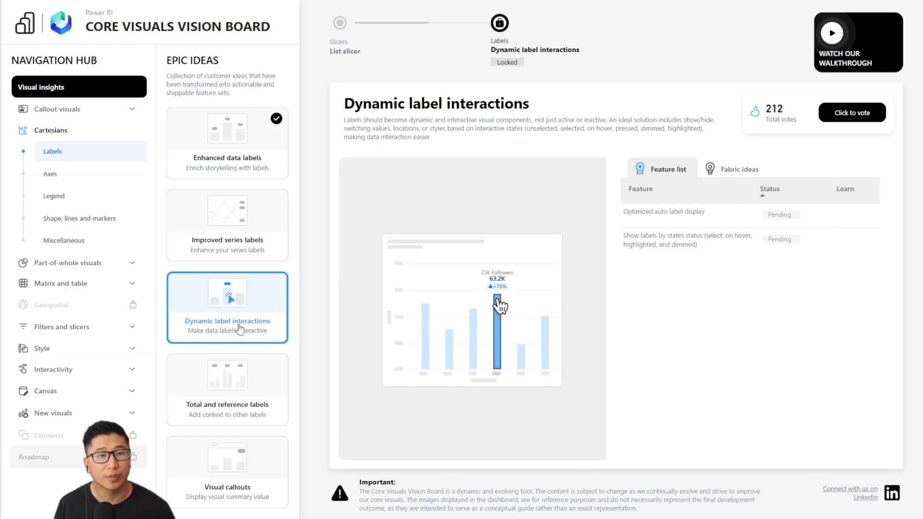
left_click(227, 471)
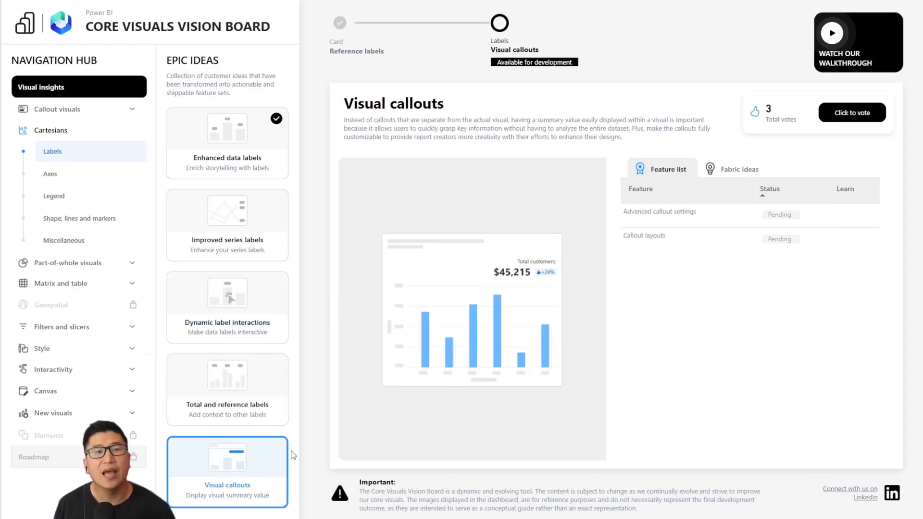